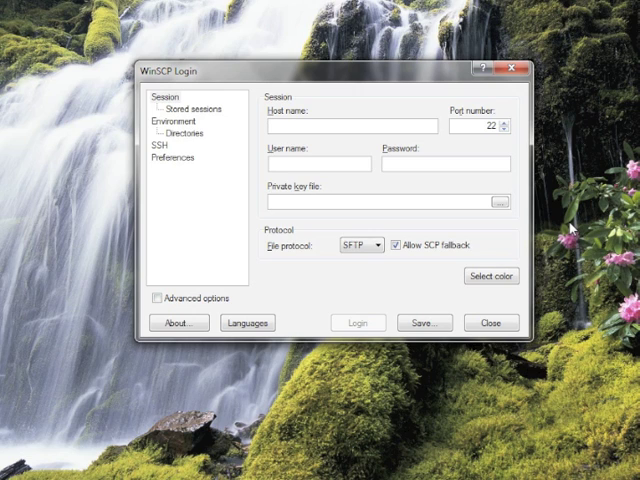
# Enter 129.24.63.138 as the host name, keeping SFTP on port 22.
pyautogui.click(304, 126)
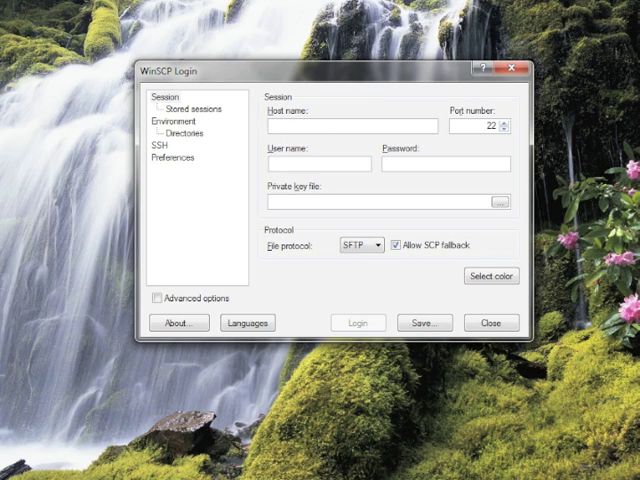
pyautogui.write('1')
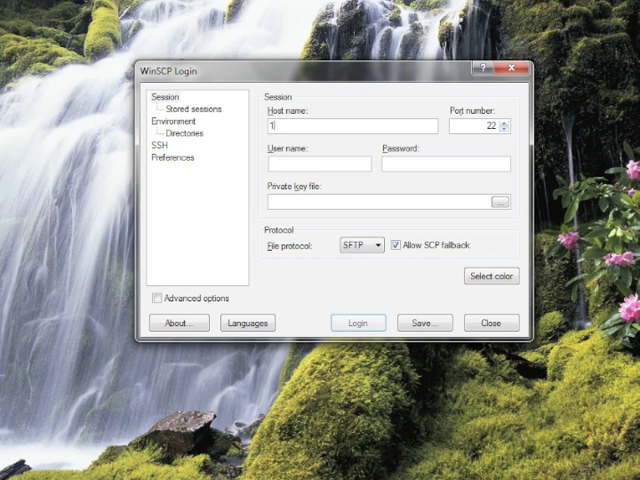
pyautogui.write('29 24')
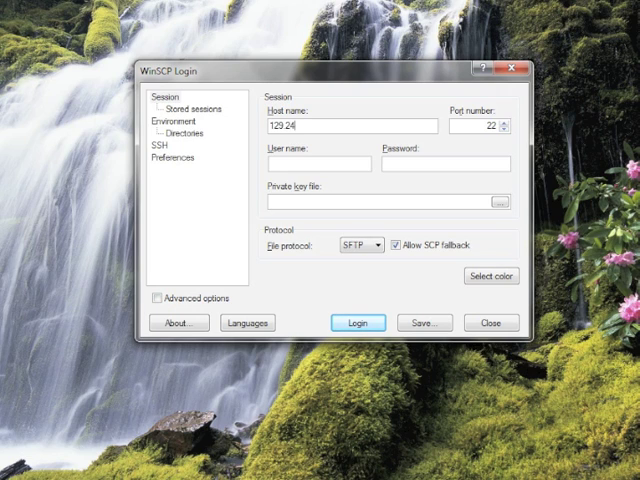
pyautogui.write('.63.1')
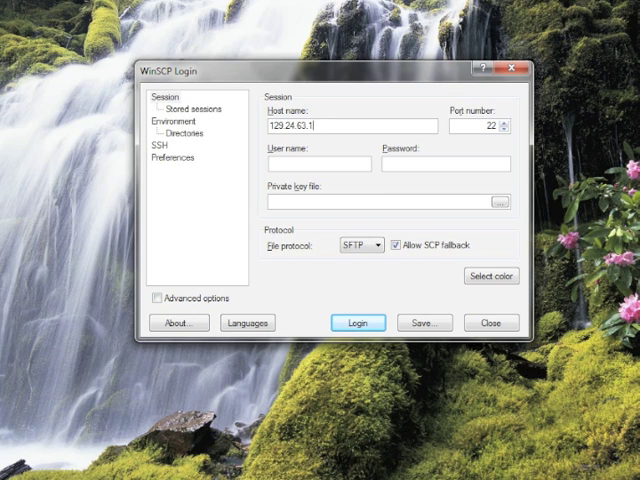
pyautogui.write('38')
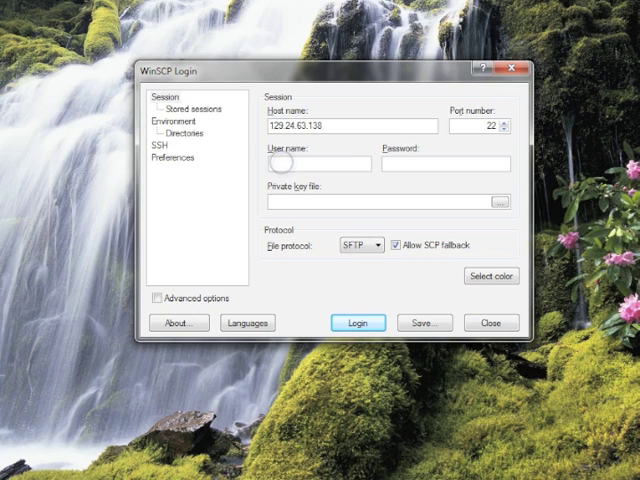
# Enter user name kbene with its password and log in to the server.
pyautogui.write('kbene')
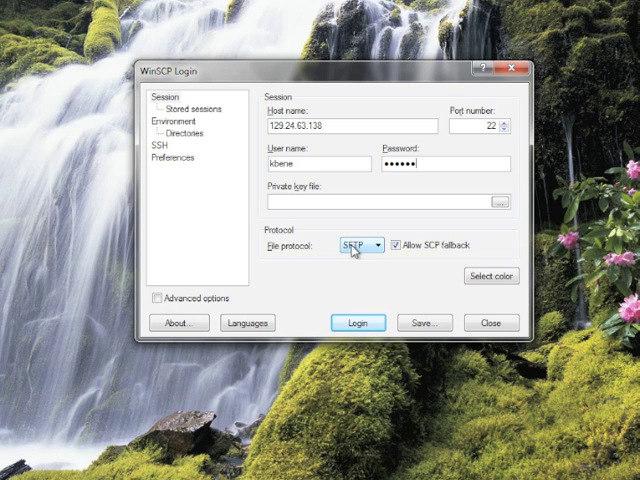
pyautogui.moveTo(348, 300)
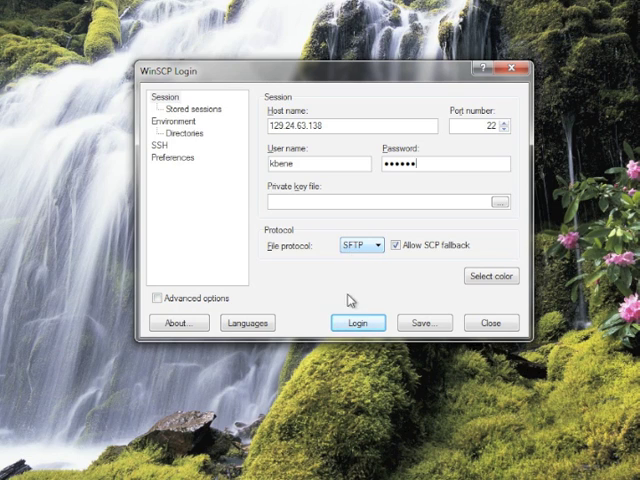
pyautogui.click(356, 322)
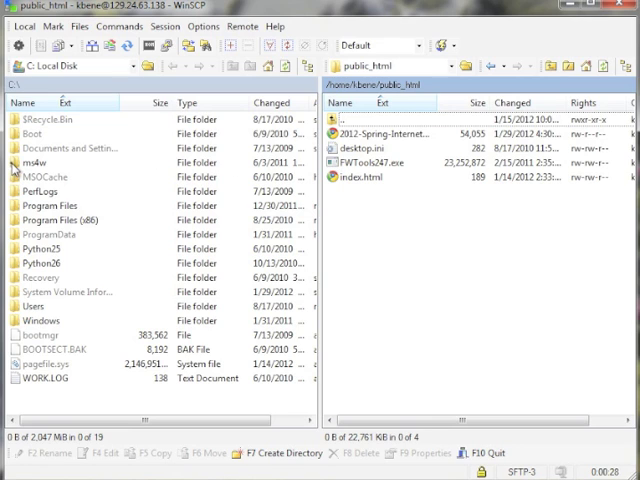
# Browse into the local xampp folder beside the remote public_html folder.
pyautogui.doubleClick(36, 162)
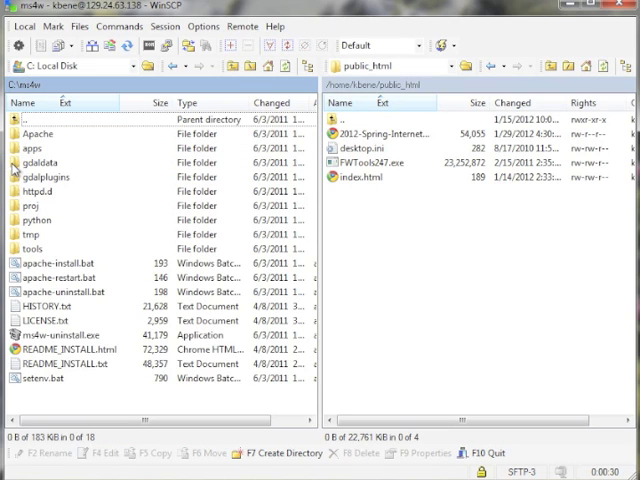
pyautogui.moveTo(20, 234)
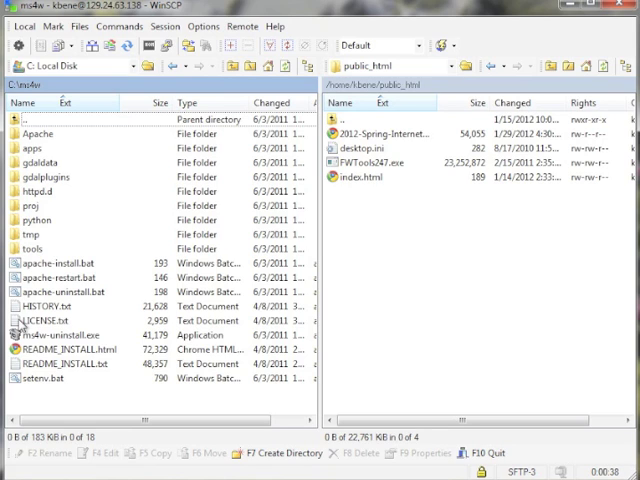
# Copy LICENSE.txt from local xampp into the remote public_html folder.
pyautogui.click(50, 320)
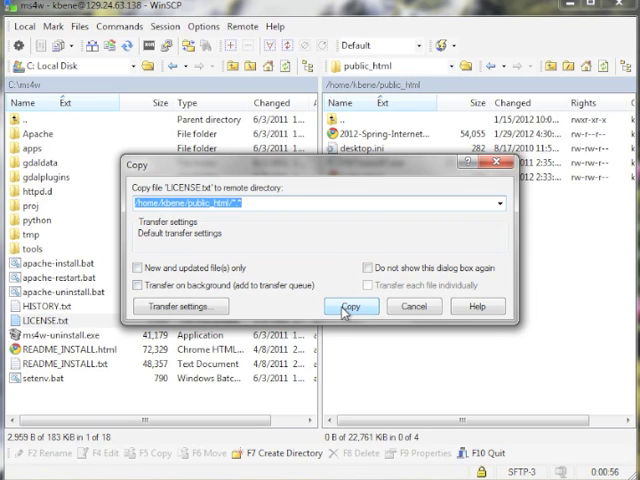
pyautogui.click(352, 306)
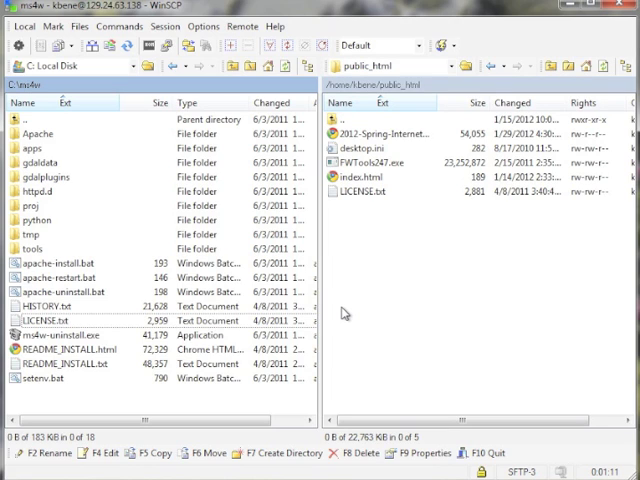
pyautogui.moveTo(332, 196)
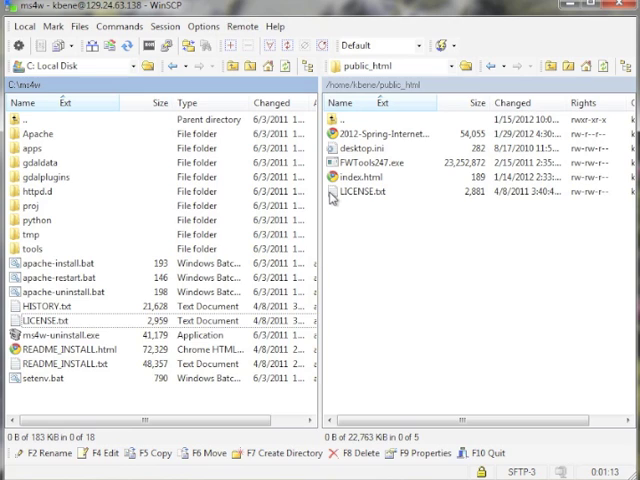
pyautogui.click(364, 192)
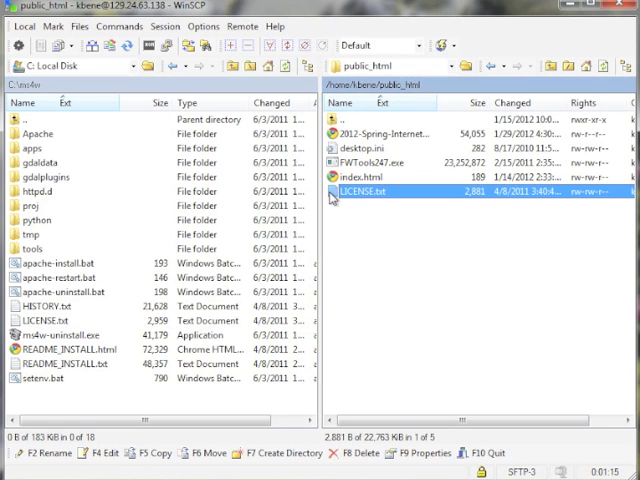